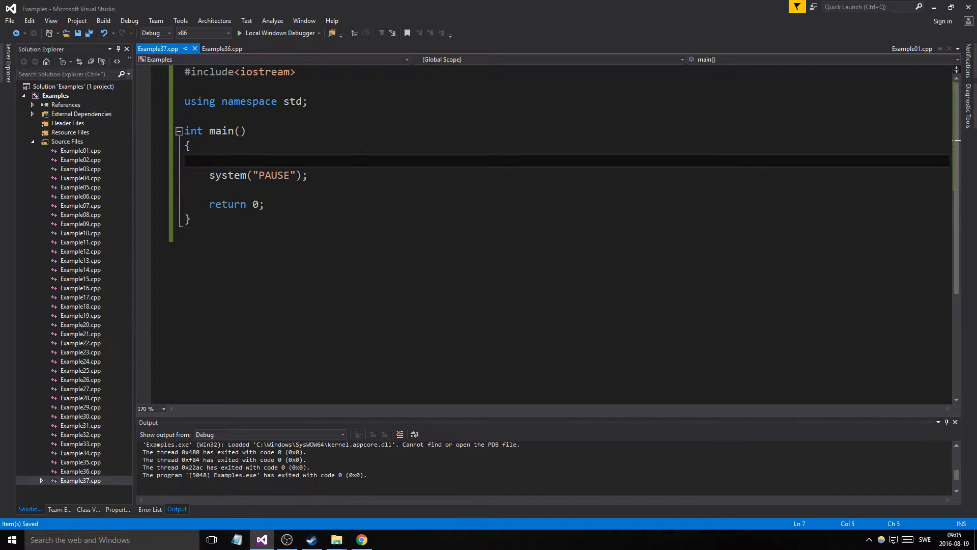
- Insert blank lines above int main() in Example37.cpp
key(Enter)
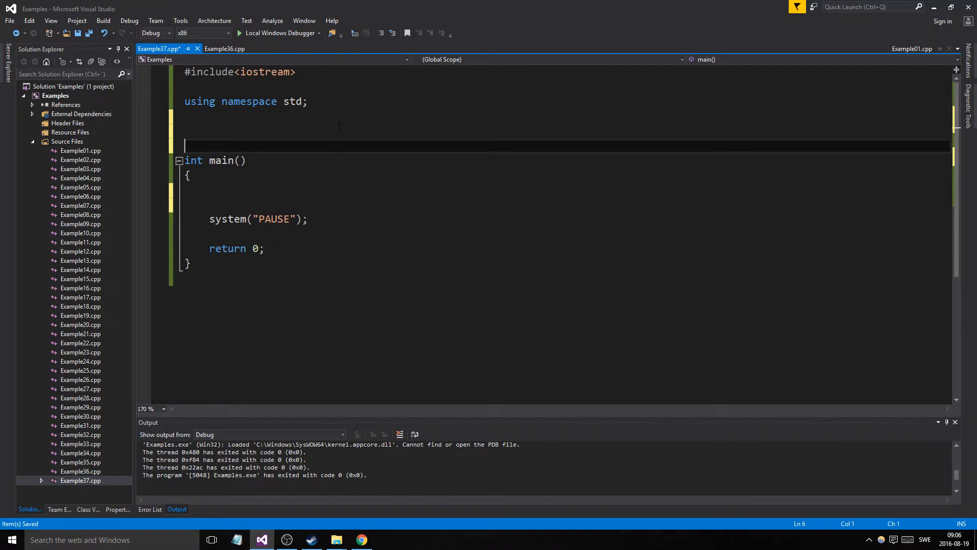
- Write int func(int i) throwing "LARGER THAN 10 EXCEPTION!!!!" when i > 10, else returning i
text(id func(int i)
text({)
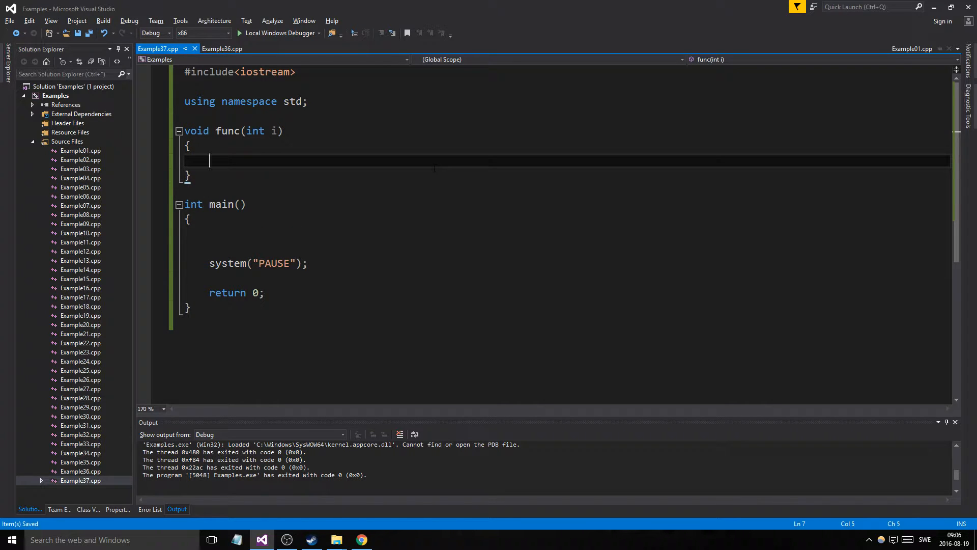
text(int)
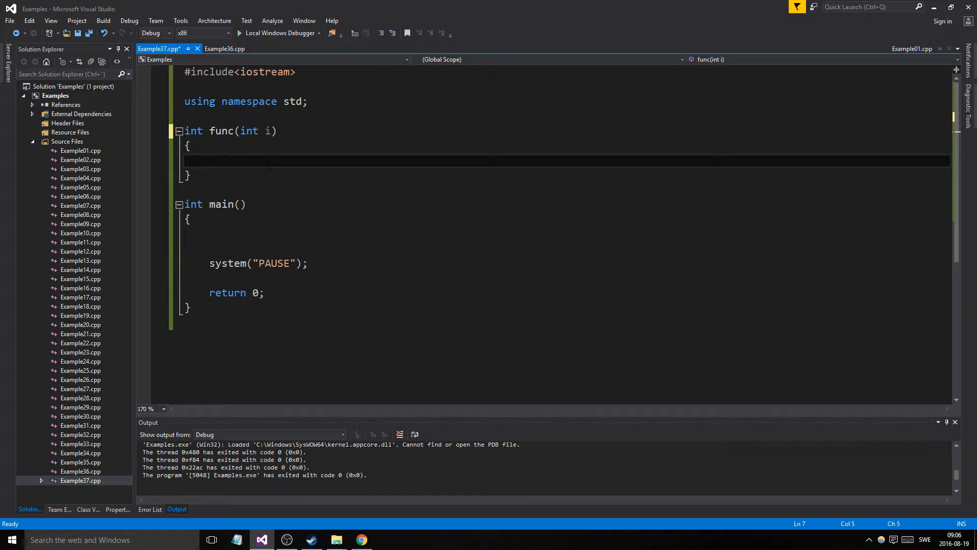
text(if(i > ))
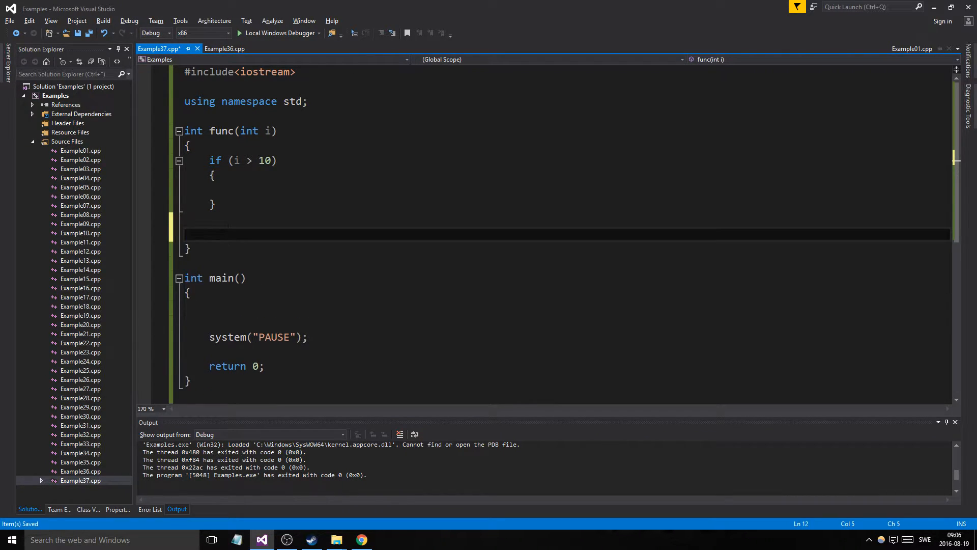
text(return i;)
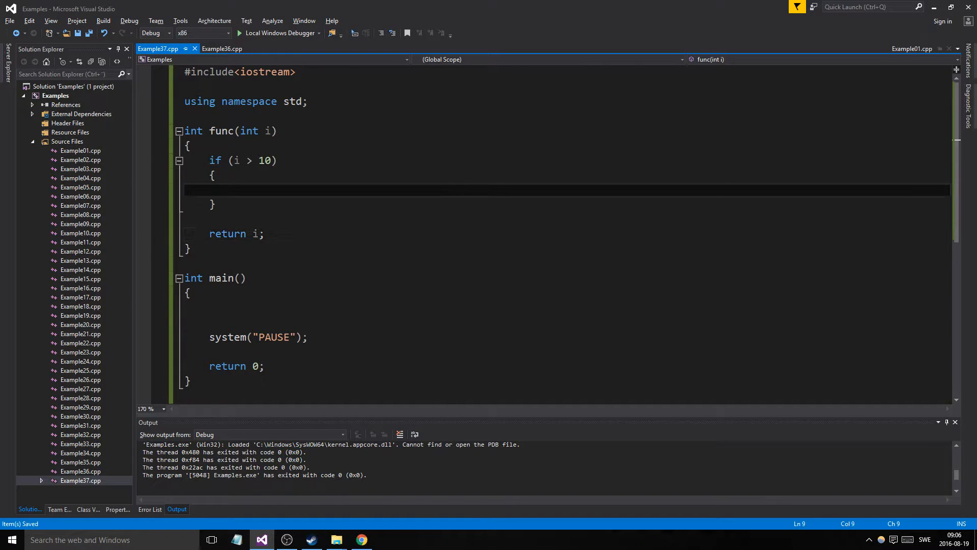
text(throw())
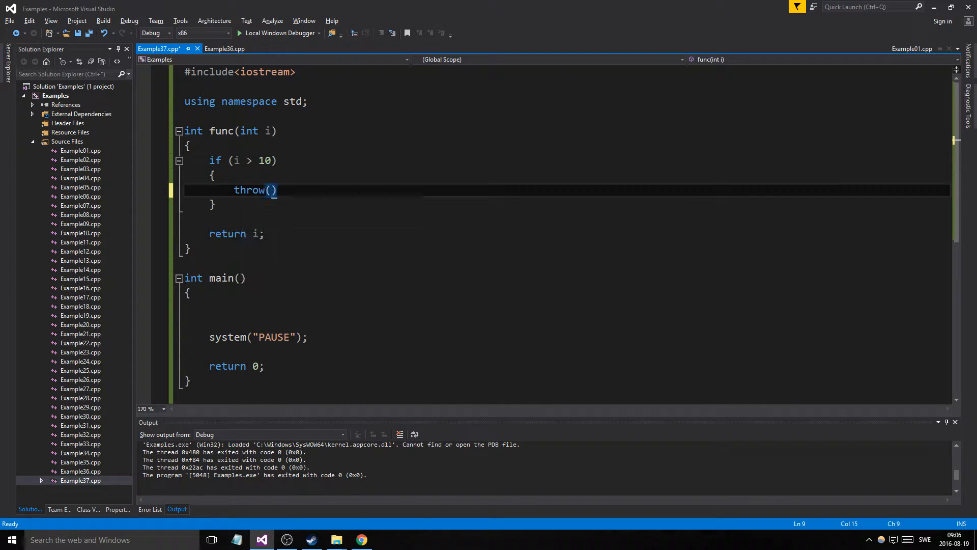
text("LA")
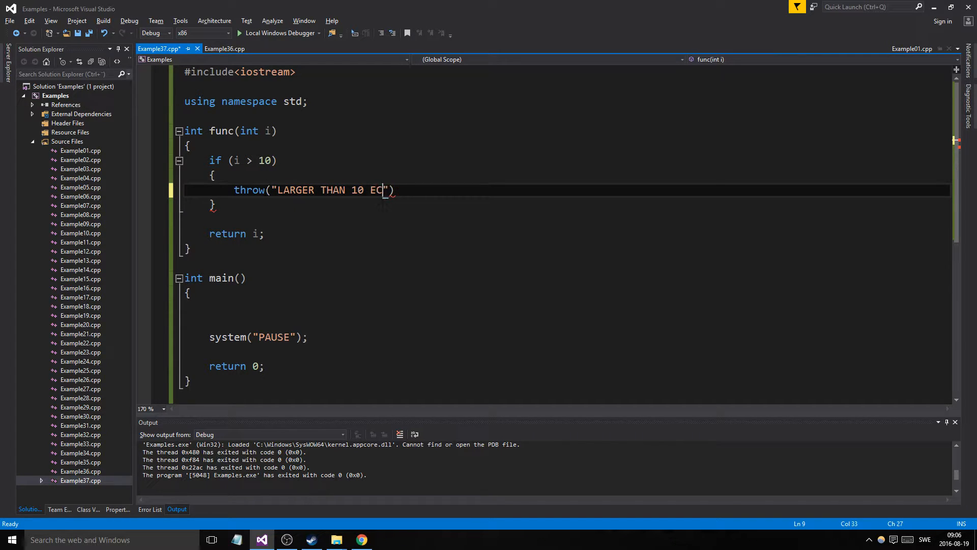
text(XCEPTION!)
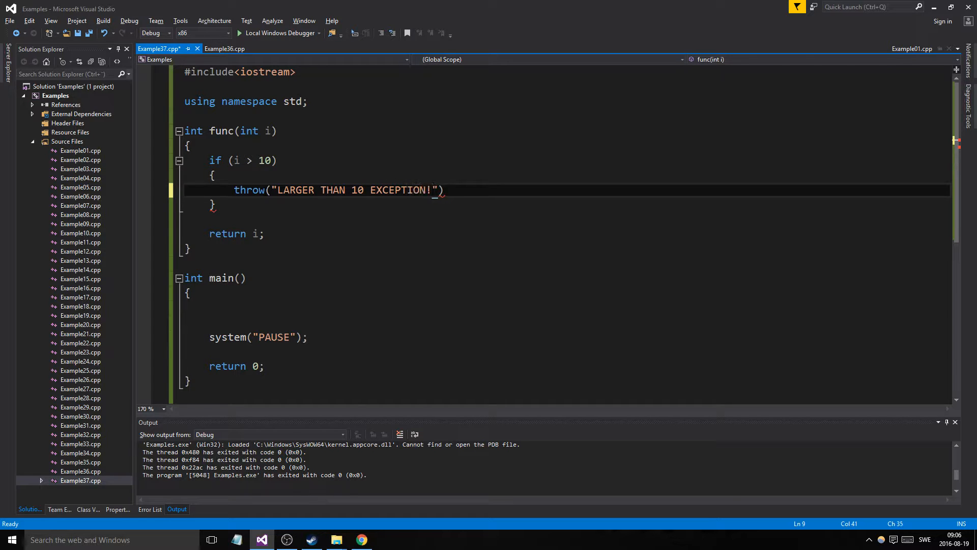
text(!!!;)
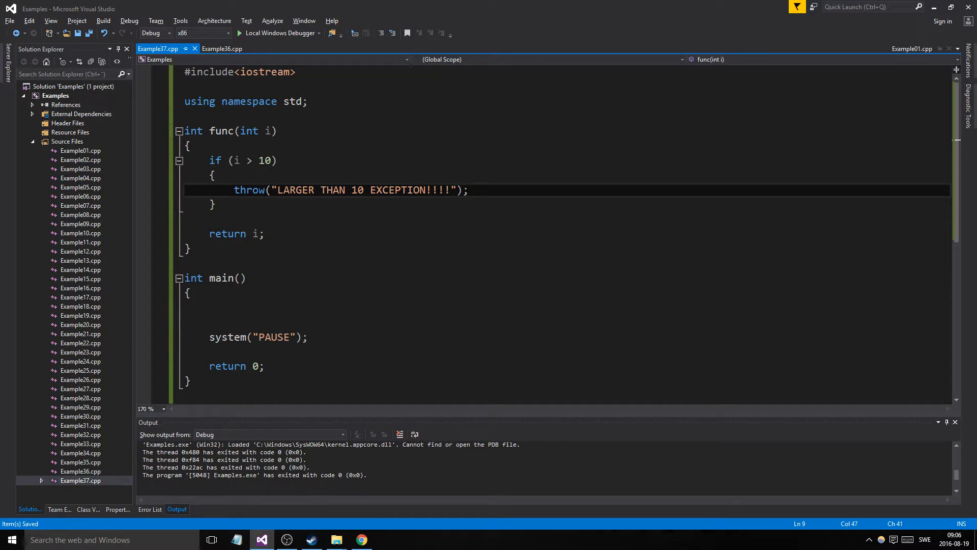
double_click(249, 190)
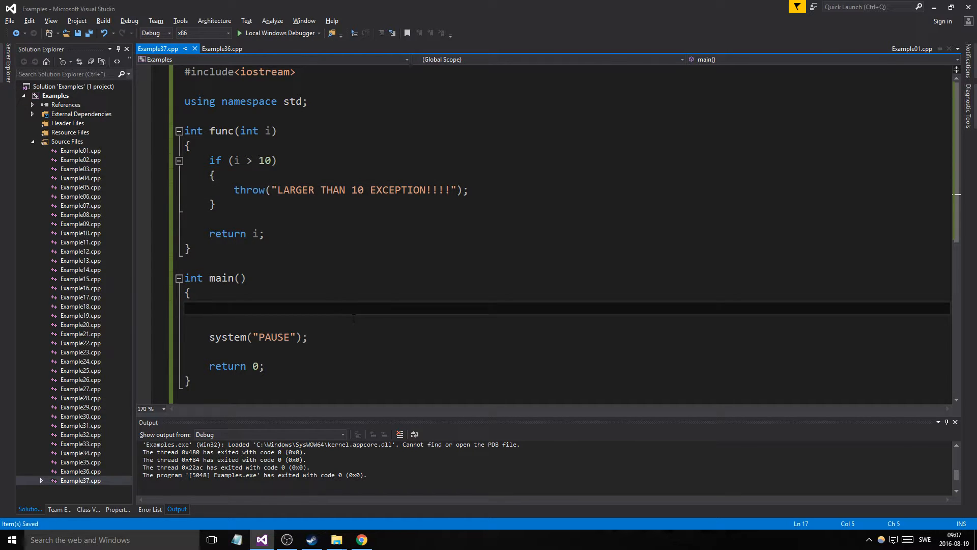
- Call func(11) in main, run it, and dismiss the unhandled exception dialog
text(func(11);)
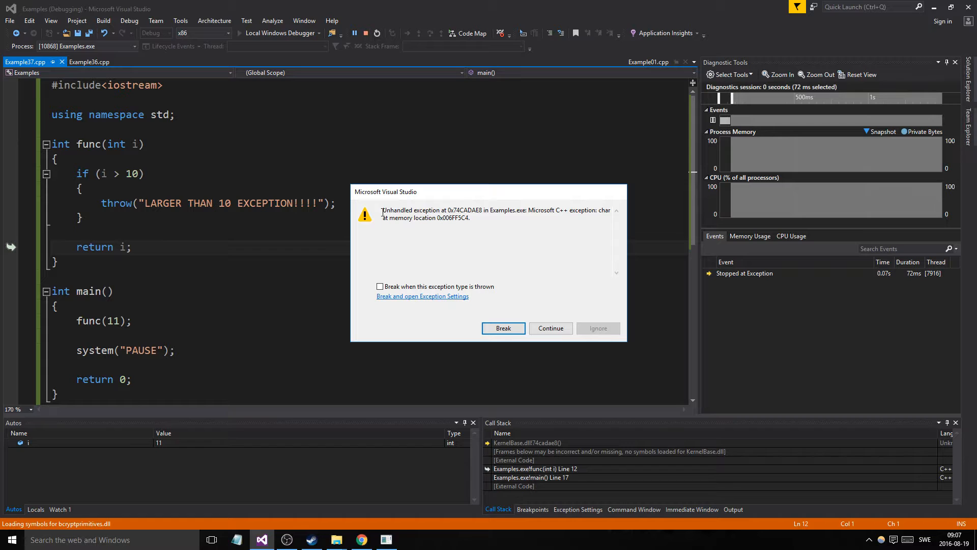
click(503, 328)
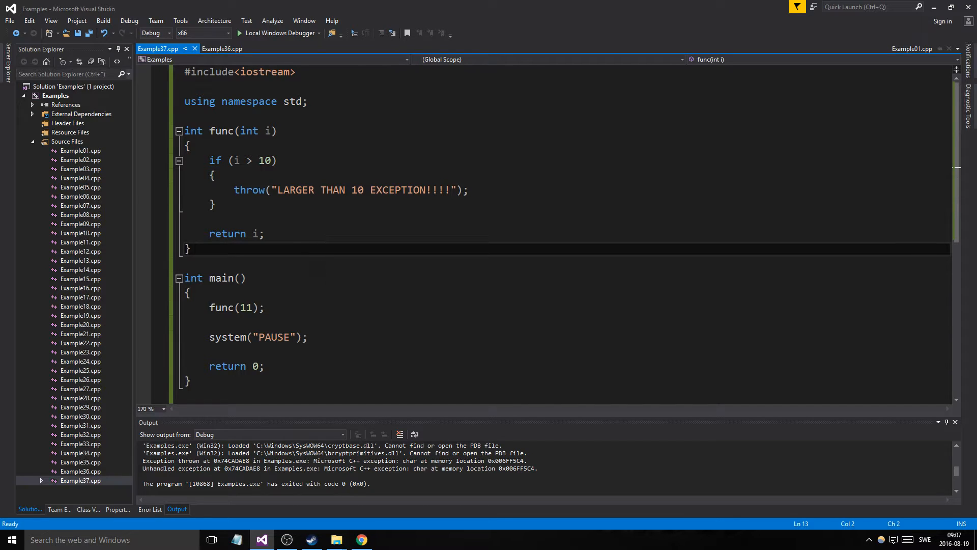
- Surround func(11) with try { } and add an empty catch (char *c) { } below
click(220, 307)
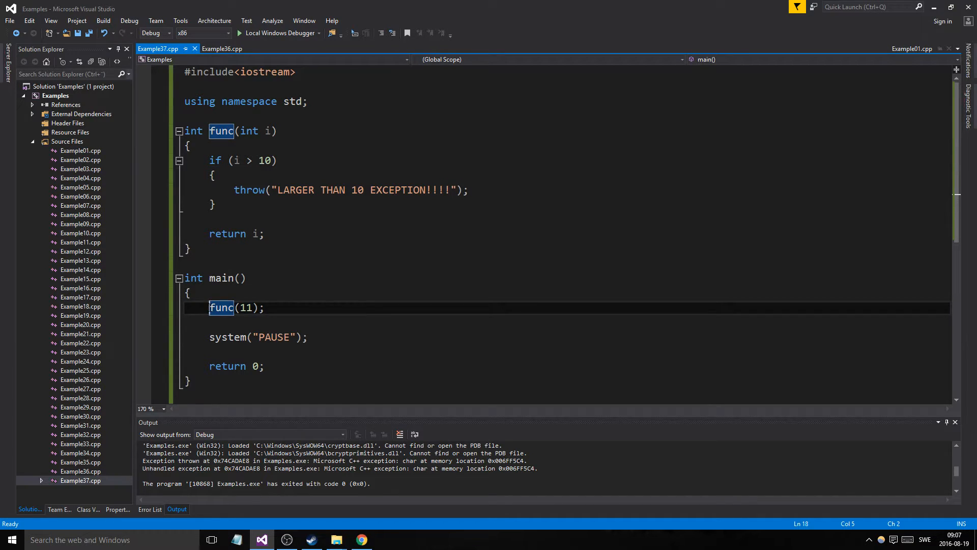
text(y)
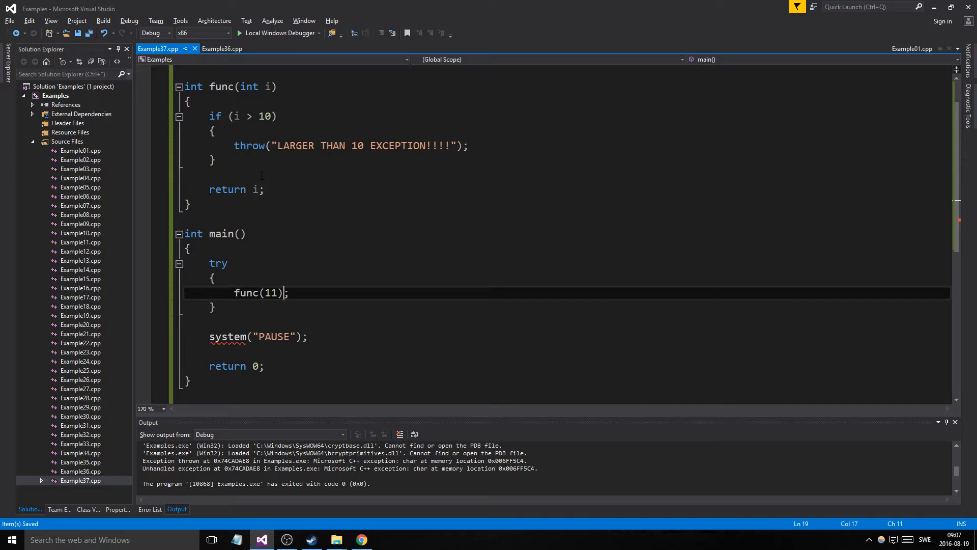
text(catch ()
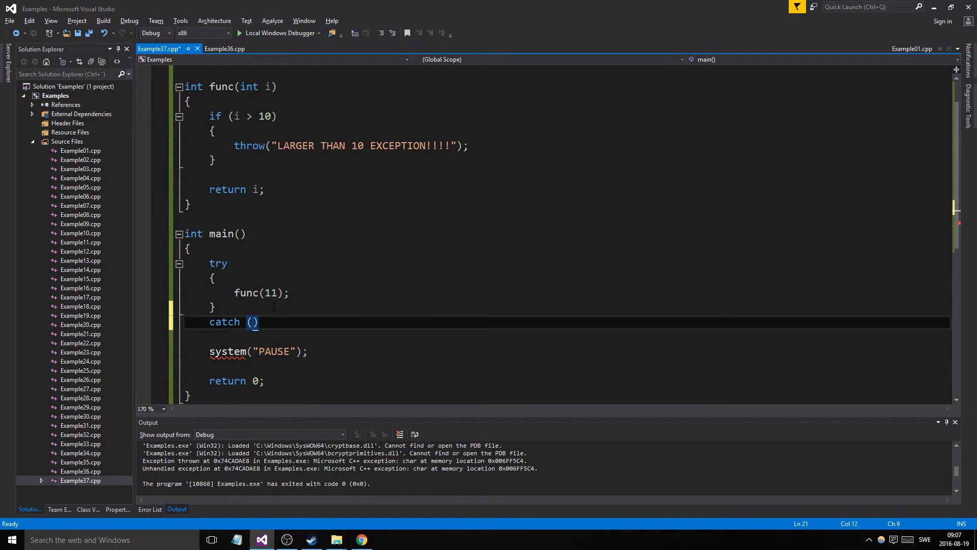
text(char *c)
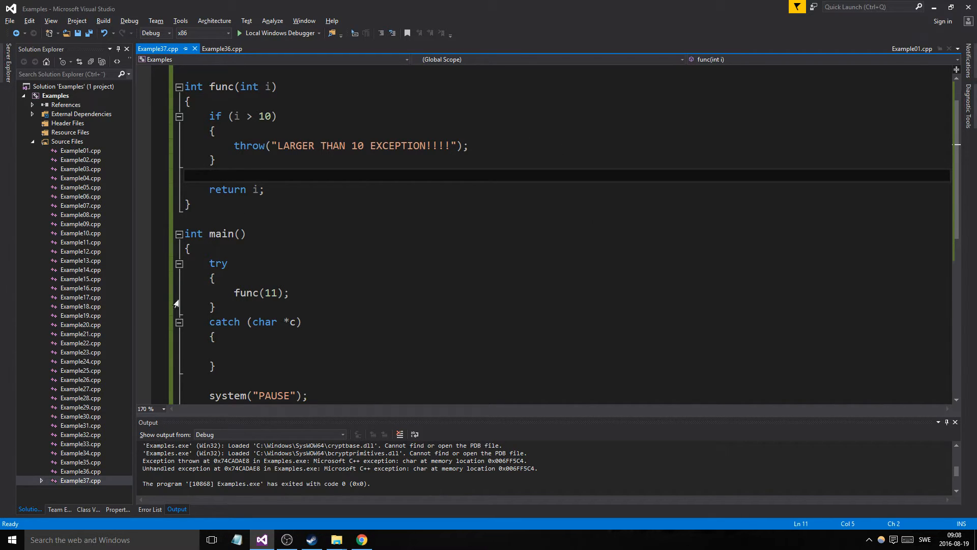
click(234, 352)
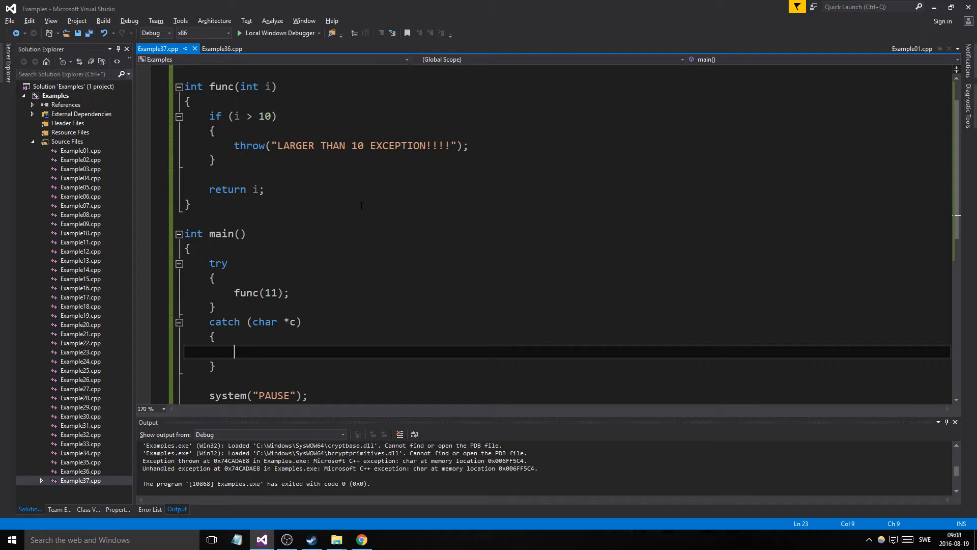
- Print the caught message with std::cout << c << endl; in the catch and test-run
text(std::cout)
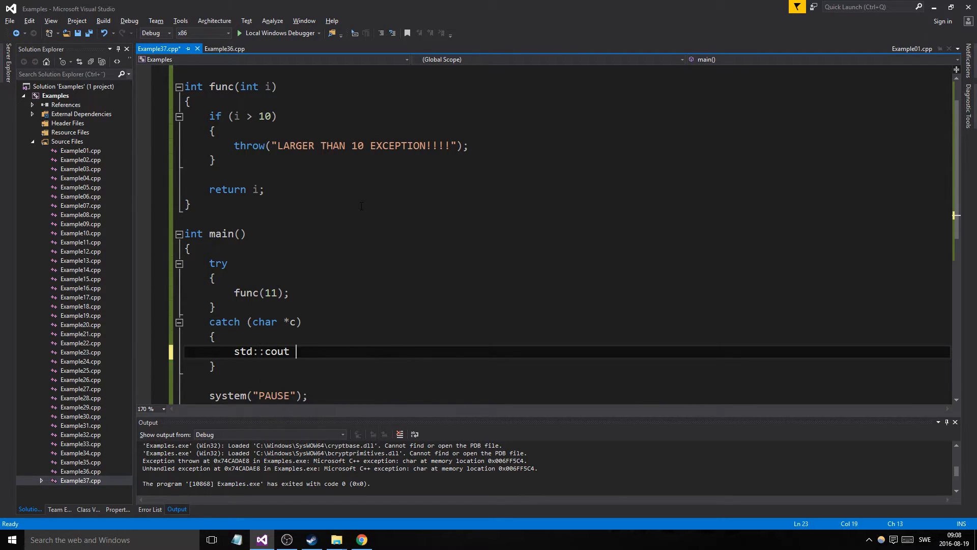
text(<< c <<)
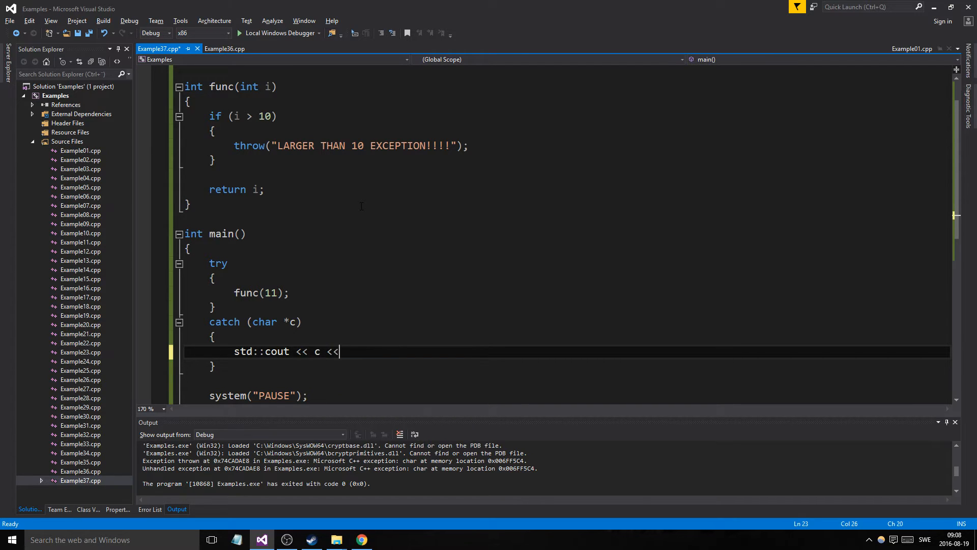
text(endl;)
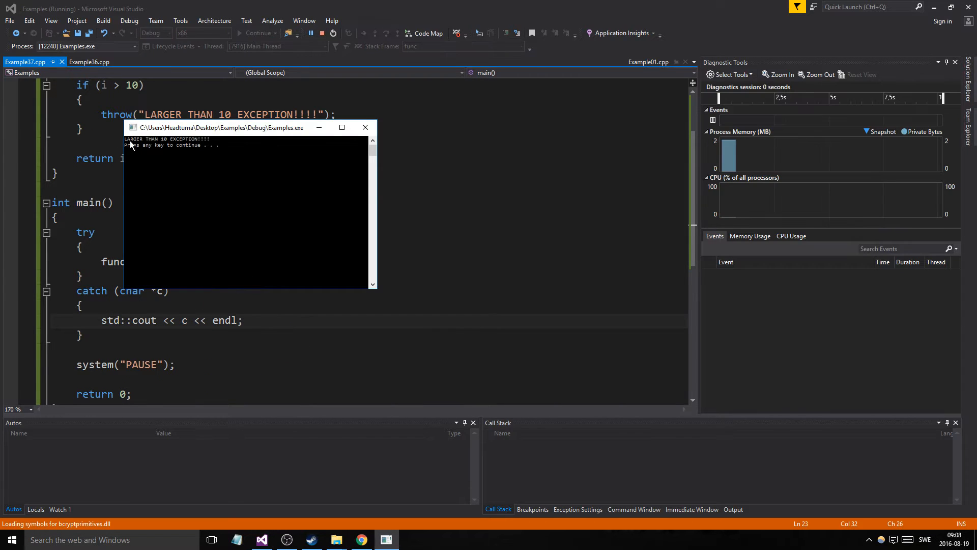
drag(222, 127, 304, 191)
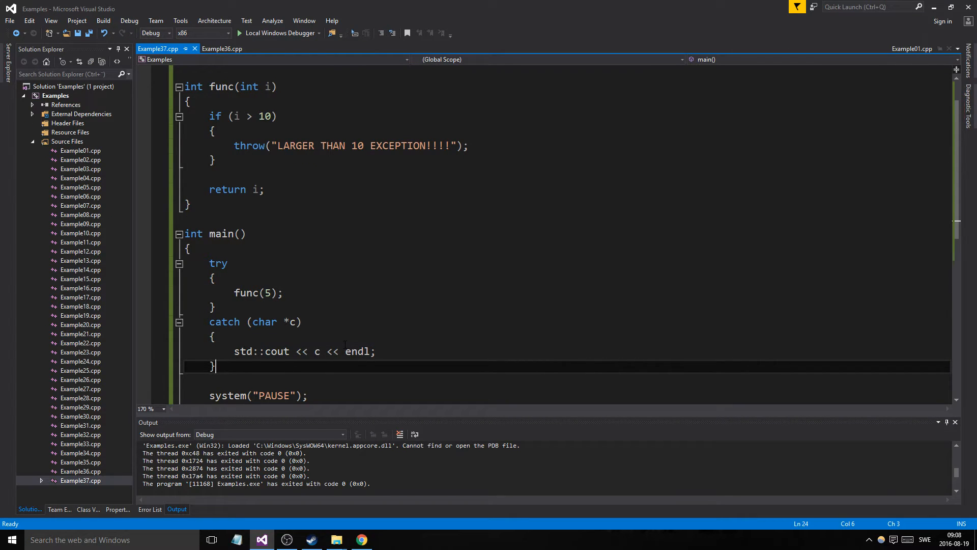
- Print func's result with plain cout in try, pass 12, and run to see the exception
text(std::cou)
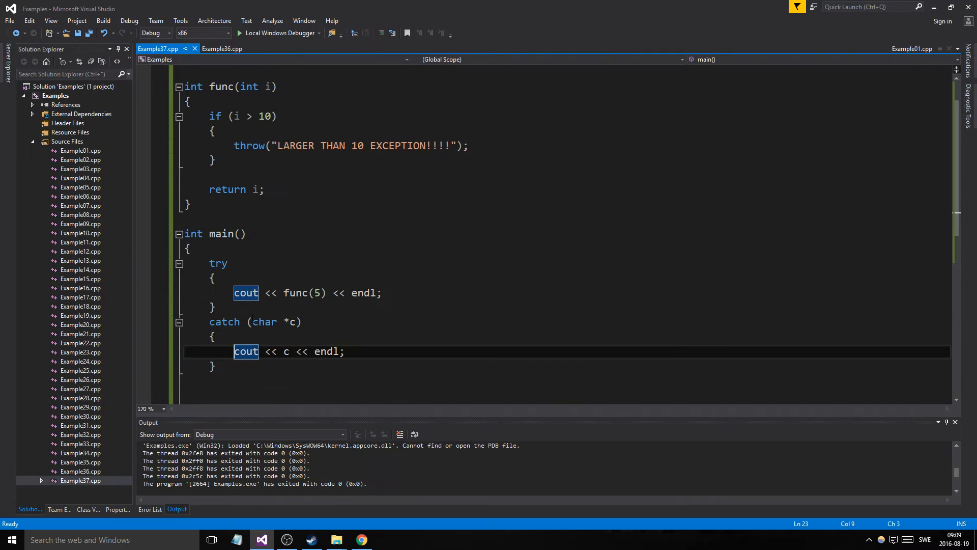
click(212, 277)
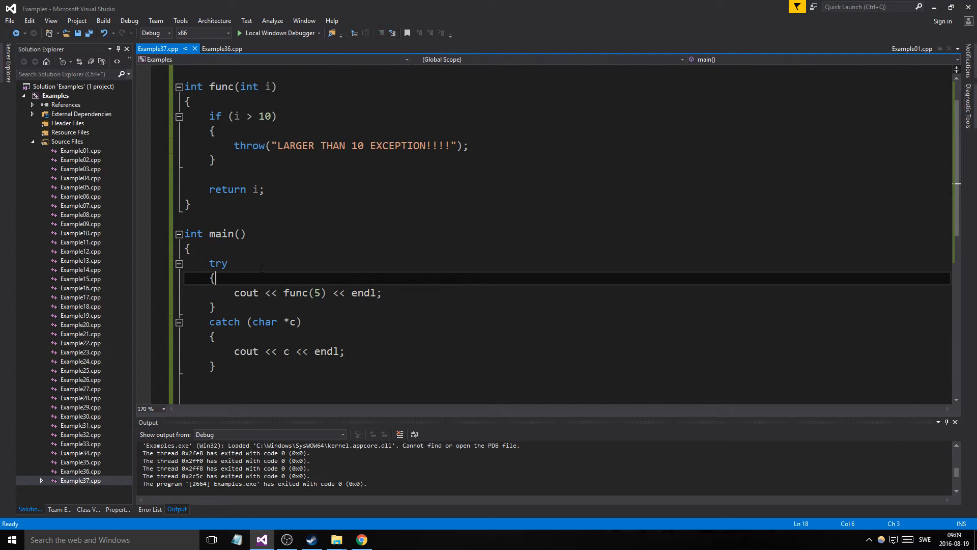
text(12)
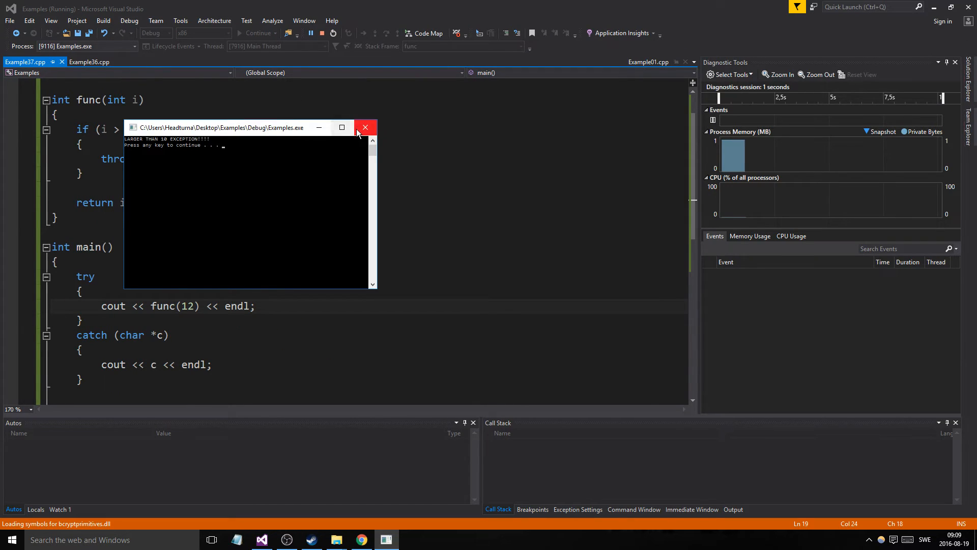
click(365, 127)
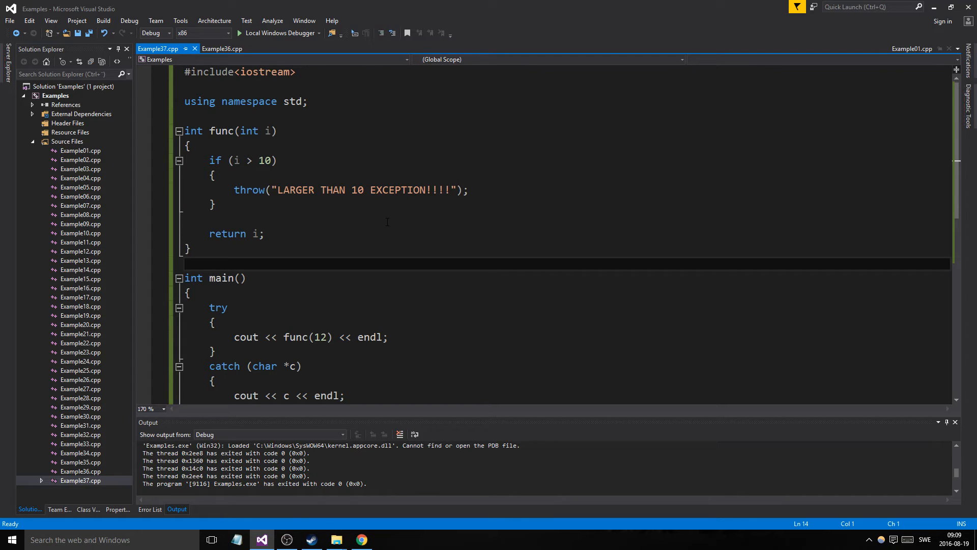
- Add //EXCEPTION ONE!!!!!! inside func and //THROWS EXCEPTIONS! beside its signature
scroll(down, 3)
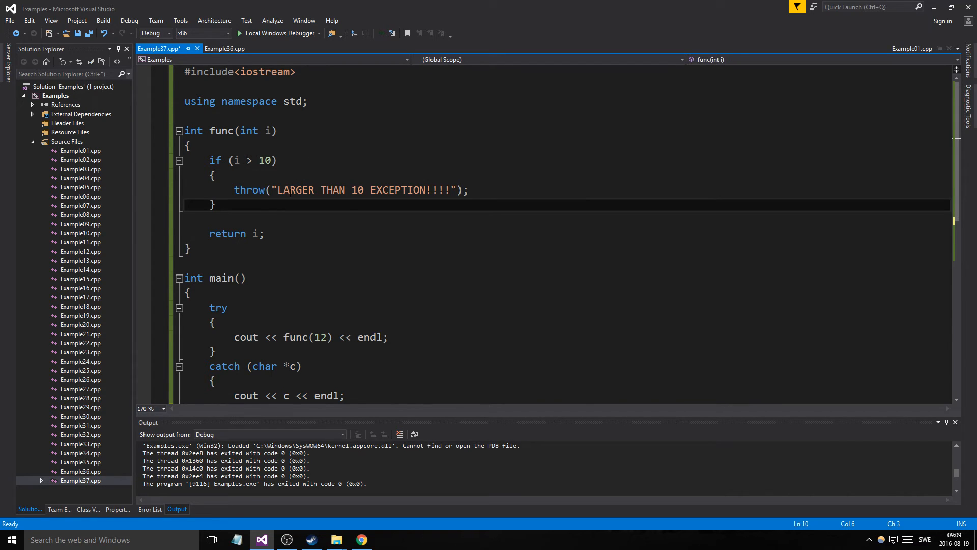
click(189, 145)
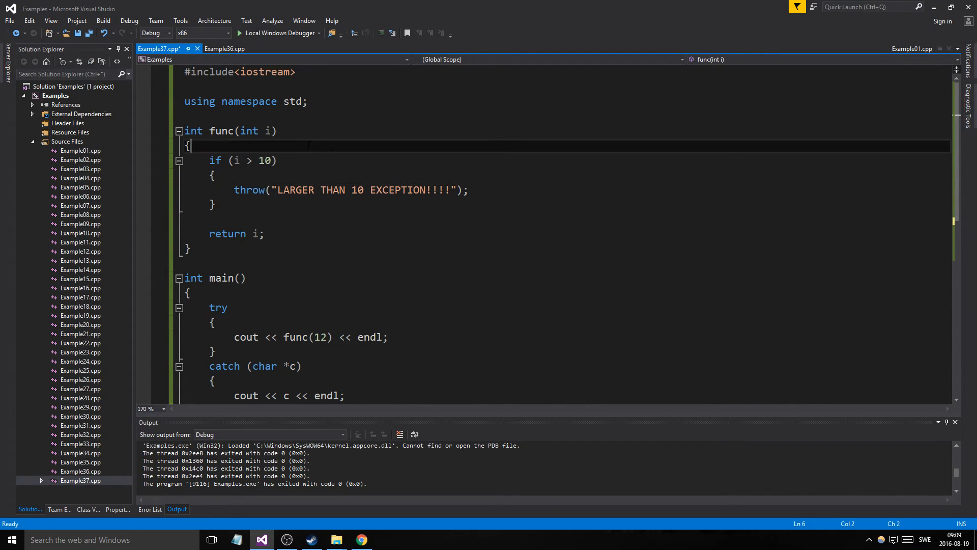
key(enter)
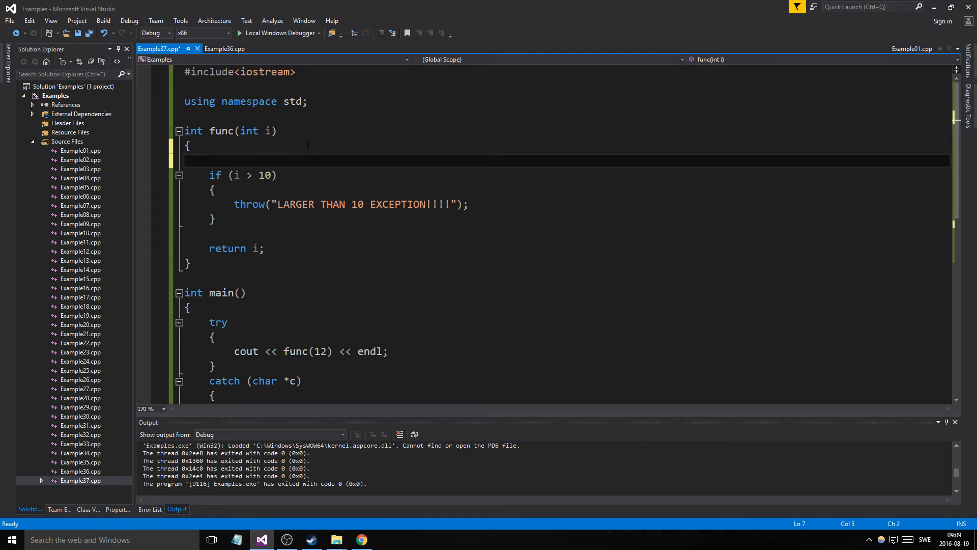
text(//EX)
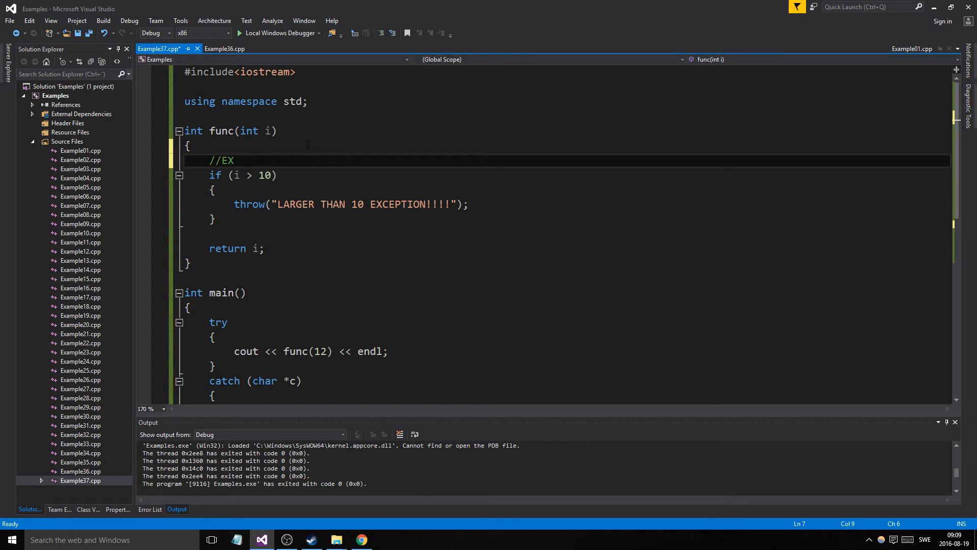
text(V)
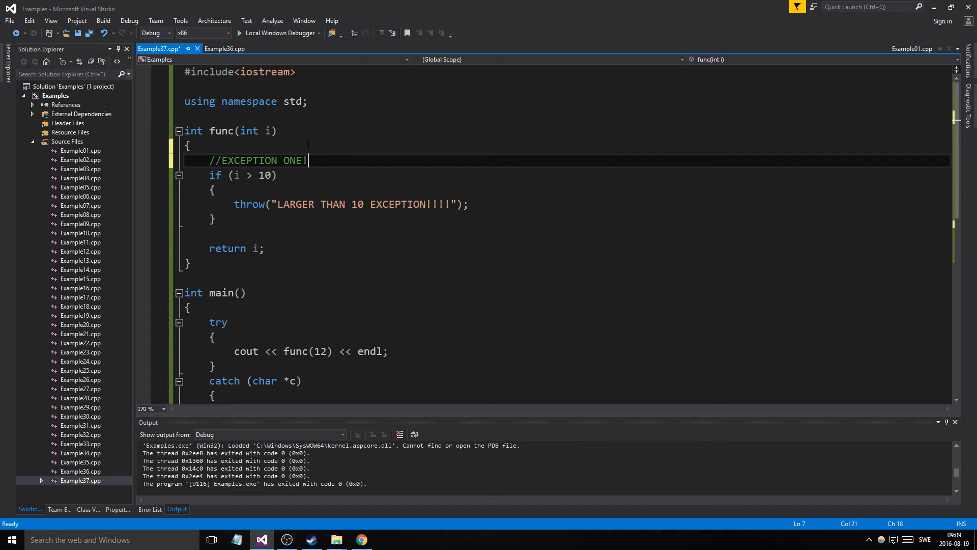
text(!!!!!)
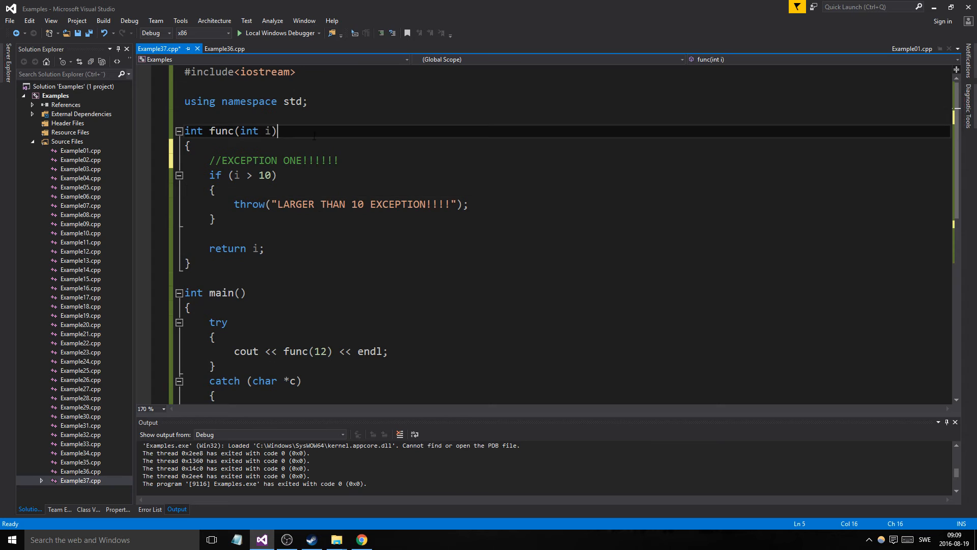
text(//THROWS EXCEPTIONS!)
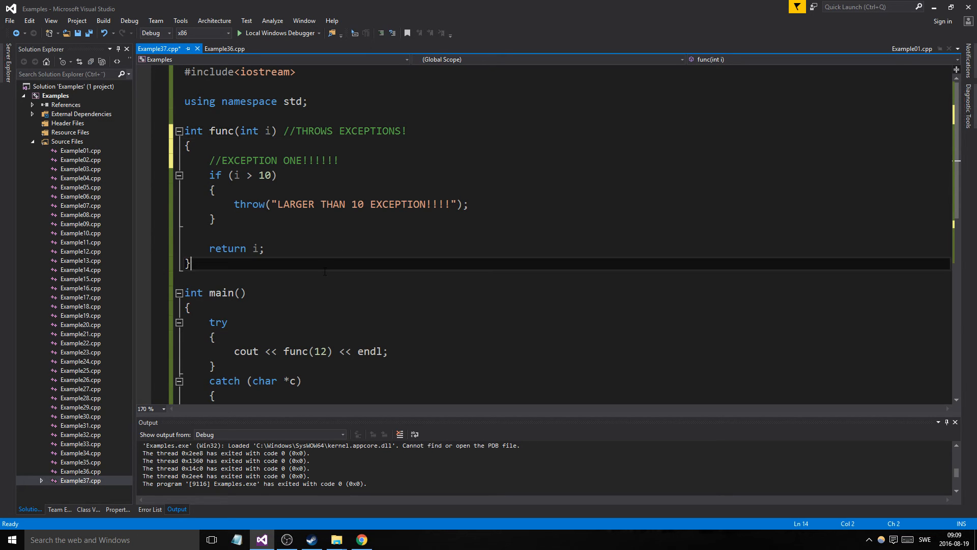
text(ex)
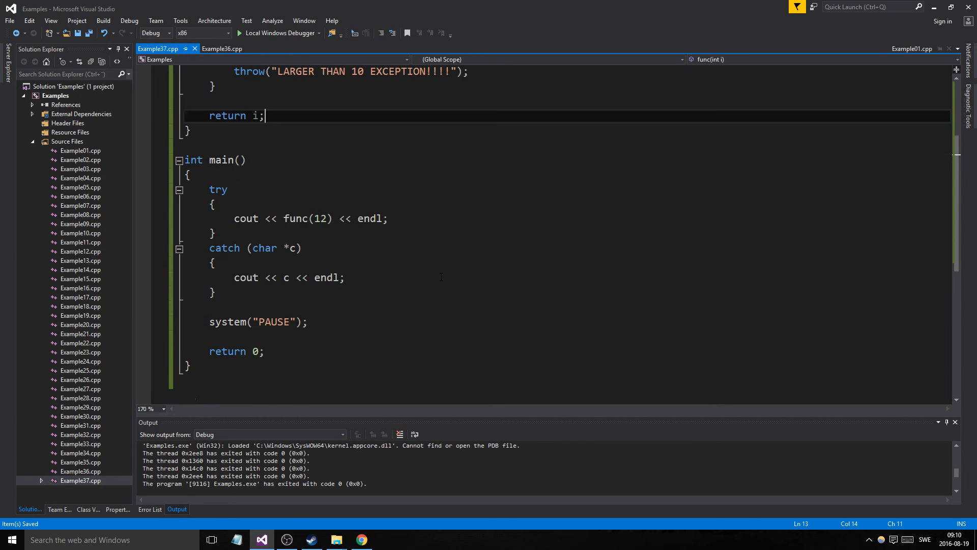
- Add a //TRY - CATCH BLOCK comment at the top of main's body
click(190, 174)
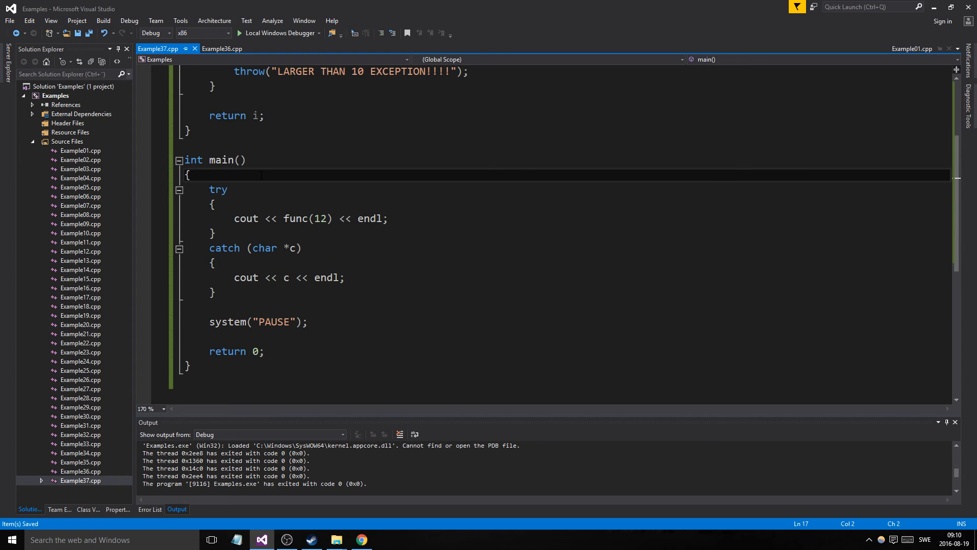
text(//TRY -)
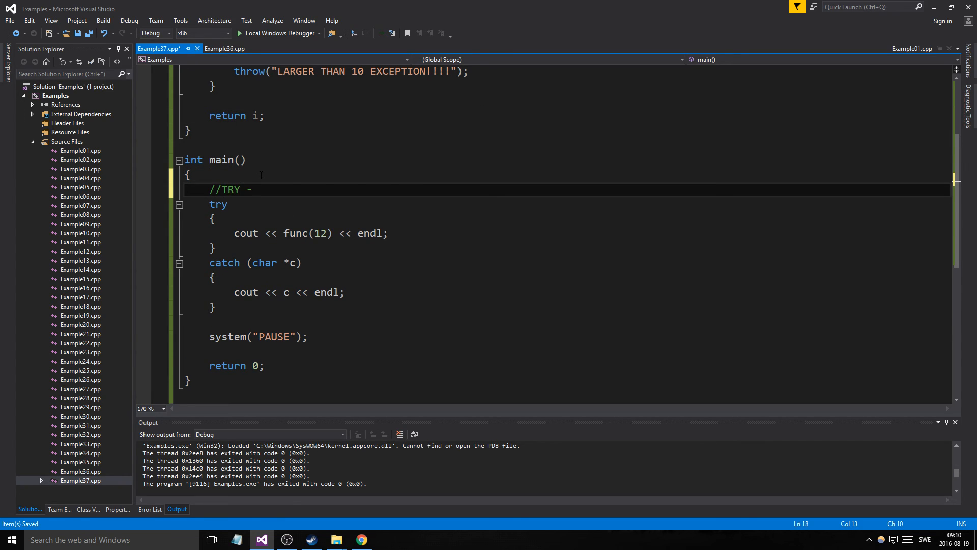
text(CATCH BLOCK)
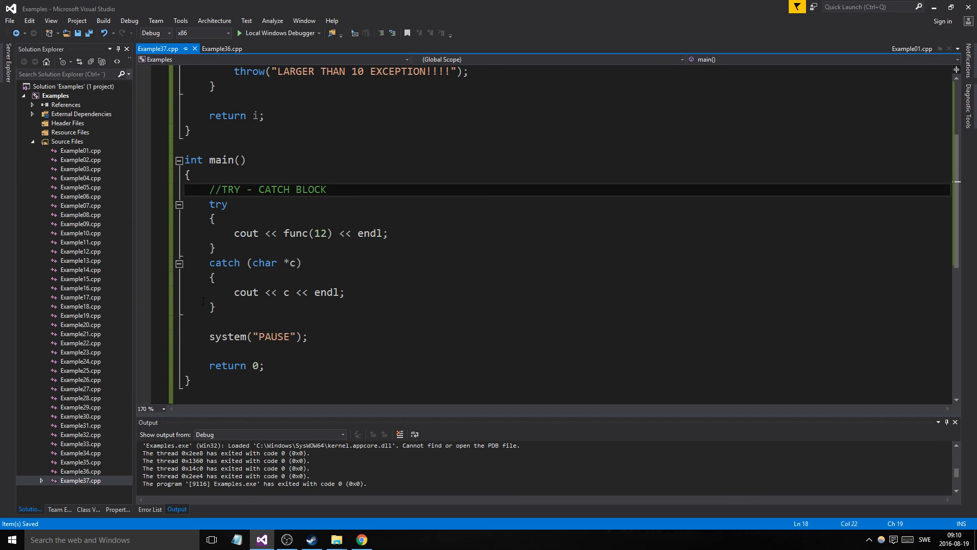
double_click(245, 292)
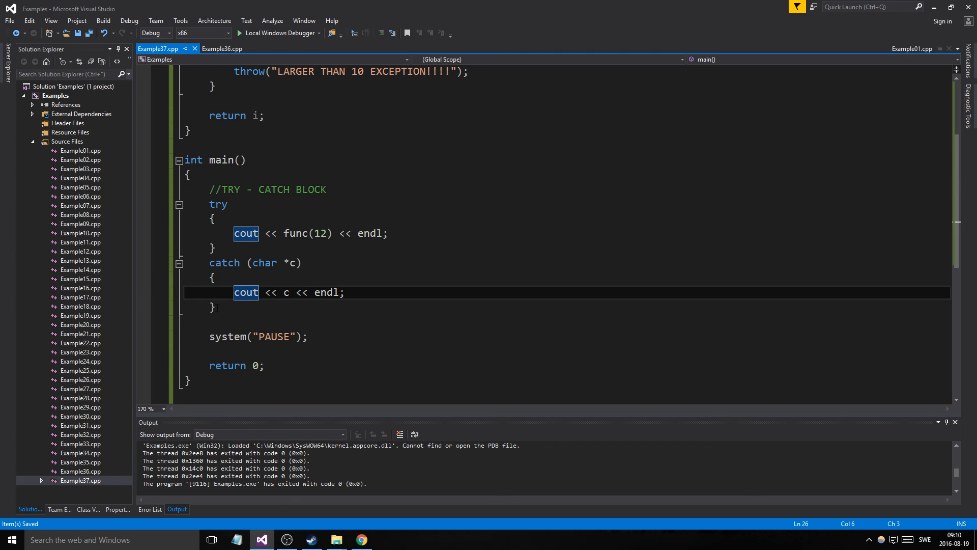